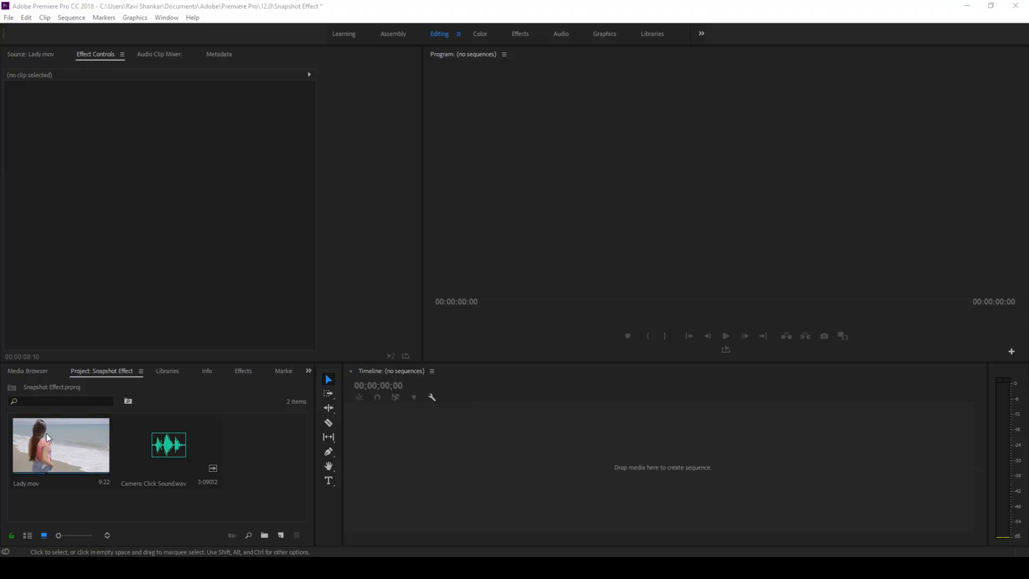
# - Build the Lady sequence from Lady.mov, play it, and scrub to about 00:00:08:05
pyautogui.click(59, 445)
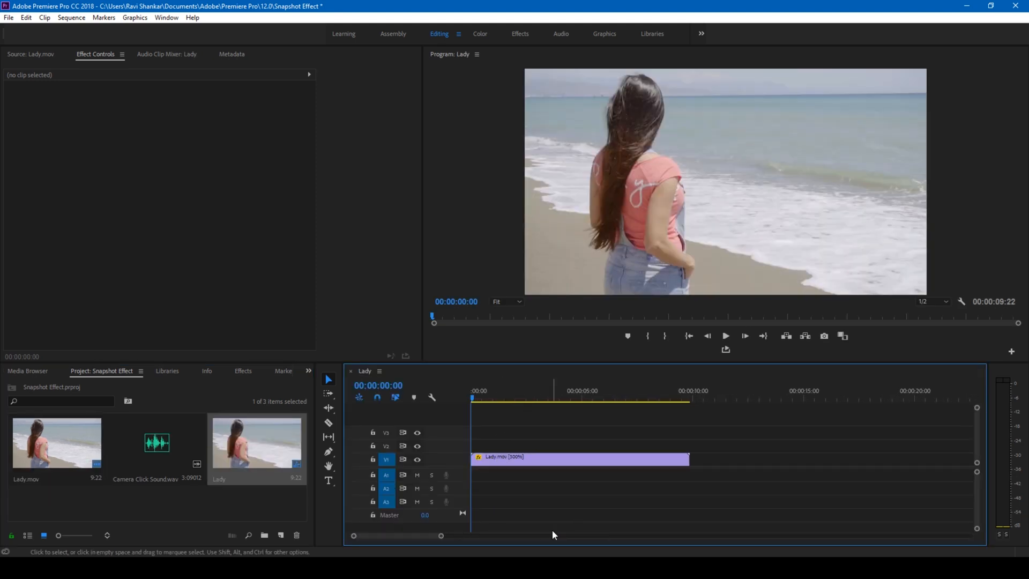
pyautogui.click(724, 335)
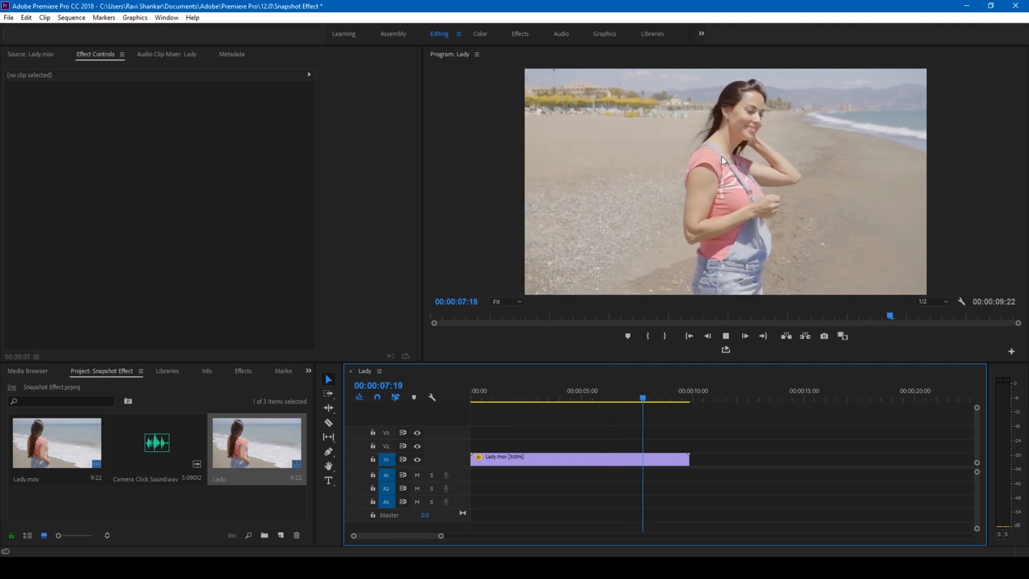
pyautogui.click(654, 398)
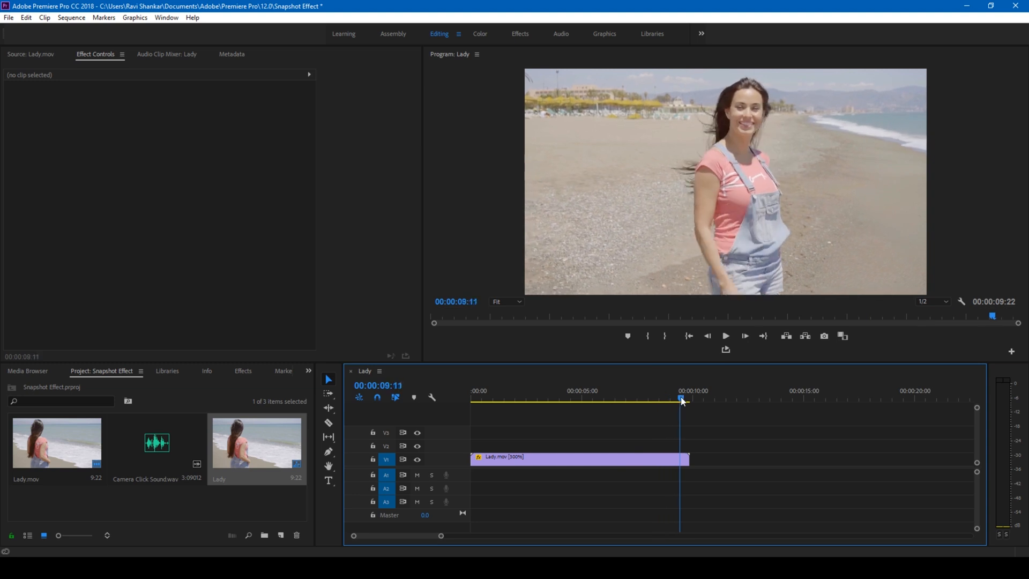
pyautogui.moveTo(680, 398); pyautogui.dragTo(630, 398)
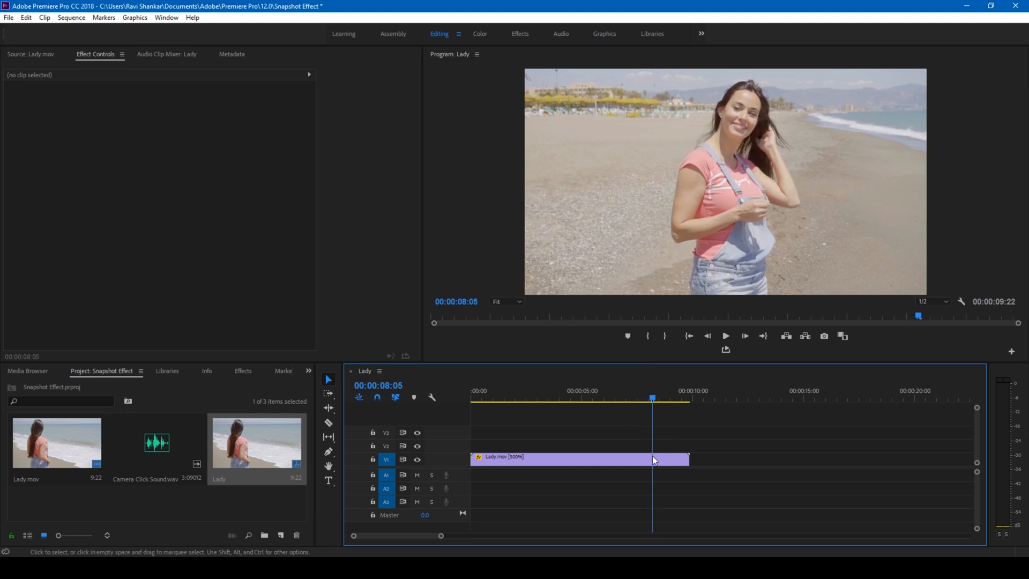
# - Insert a Frame Hold Segment at 00:00:08:05 and scrub to preview the still
pyautogui.click(577, 457)
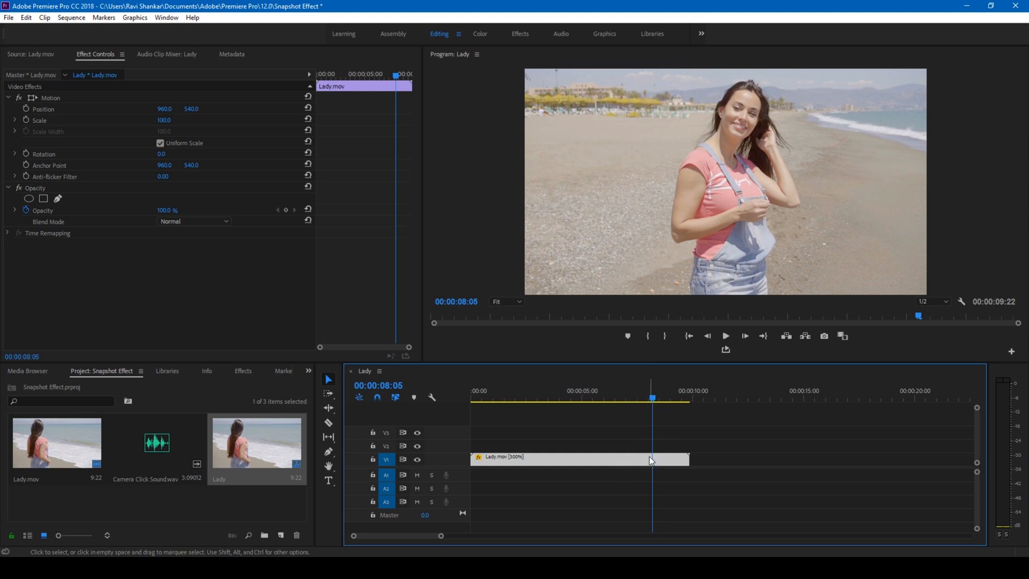
pyautogui.rightClick(646, 459)
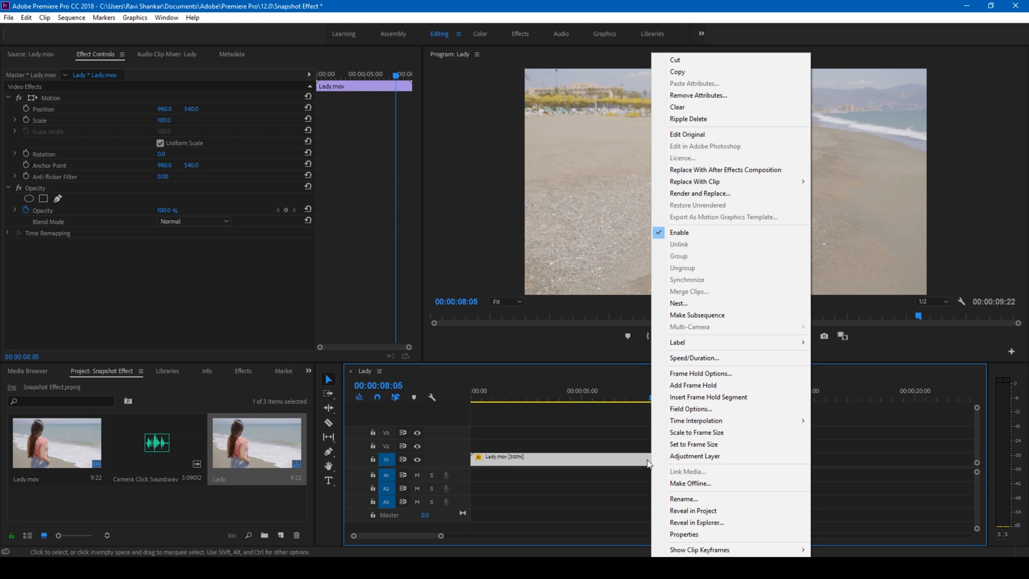
pyautogui.moveTo(707, 397)
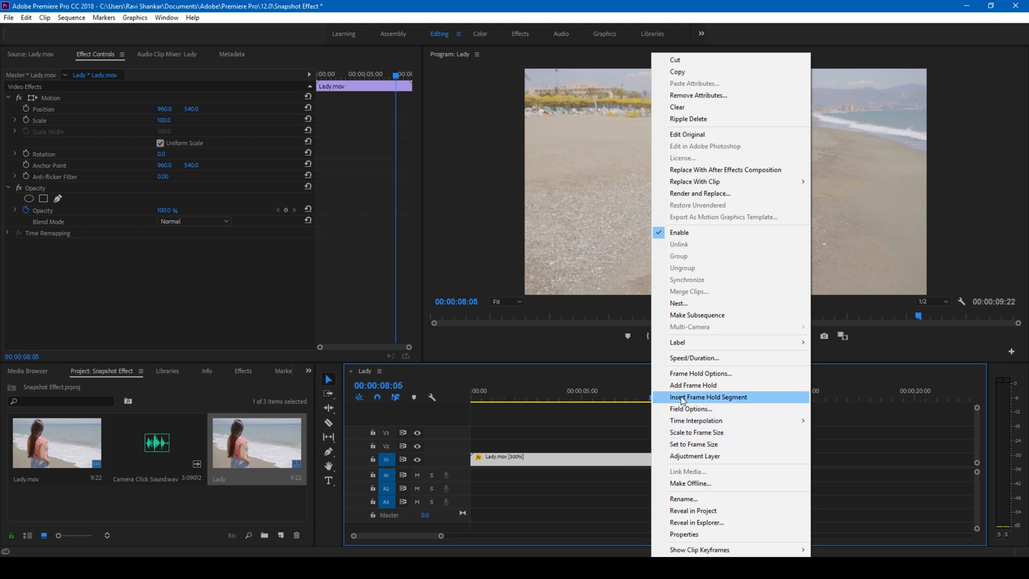
pyautogui.click(708, 396)
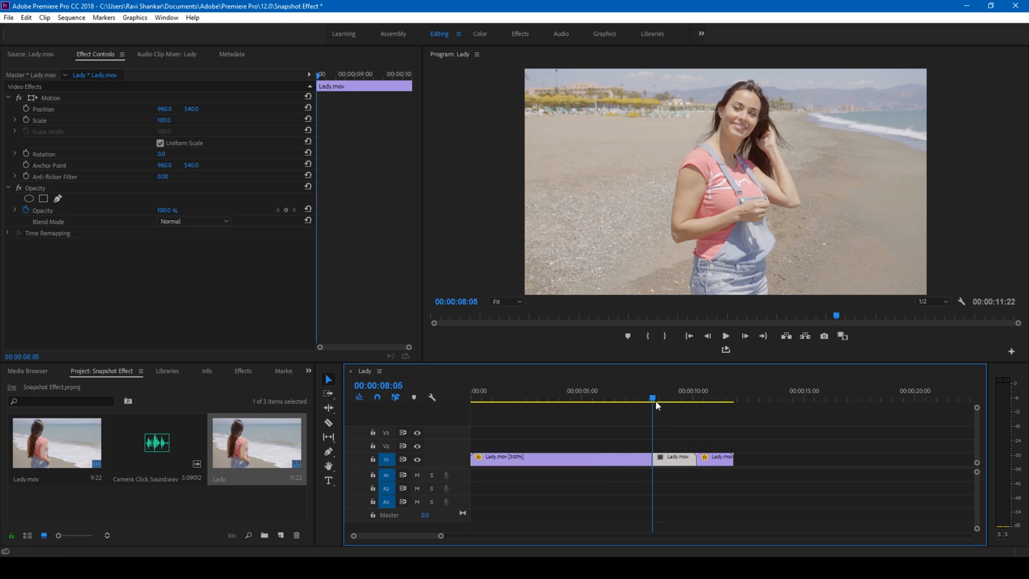
pyautogui.moveTo(651, 398); pyautogui.dragTo(690, 398)
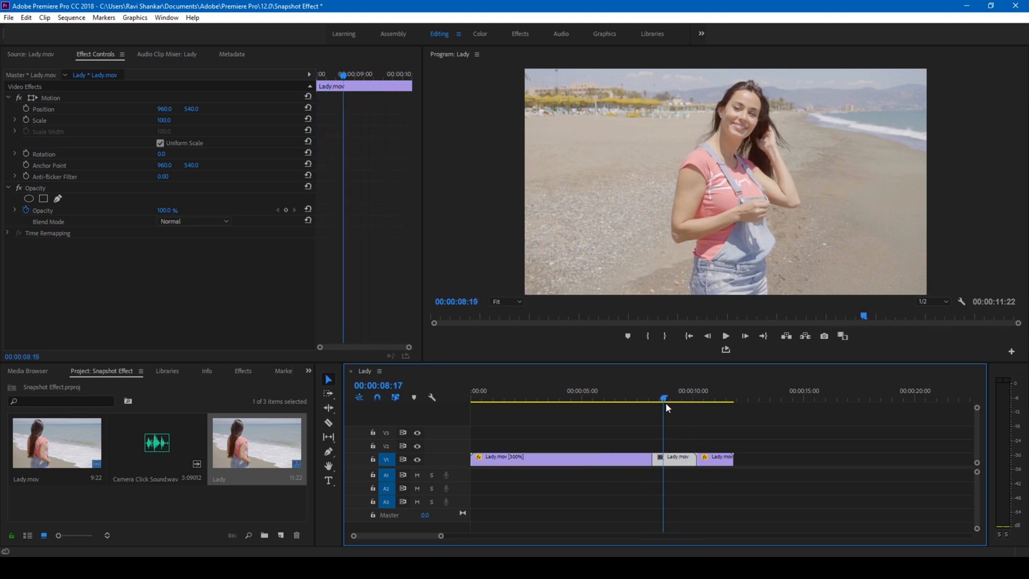
pyautogui.moveTo(663, 398); pyautogui.dragTo(650, 398)
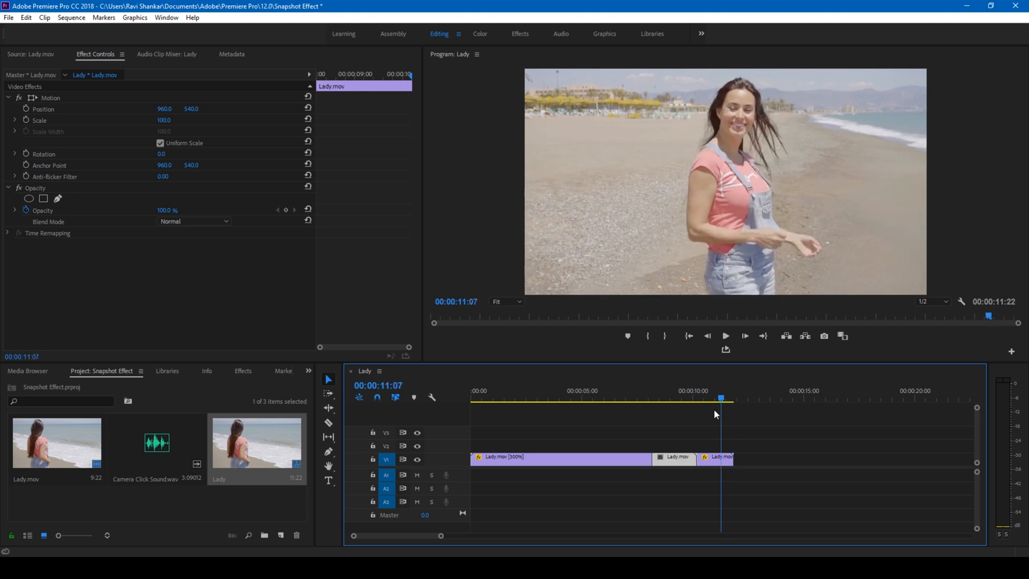
pyautogui.click(671, 397)
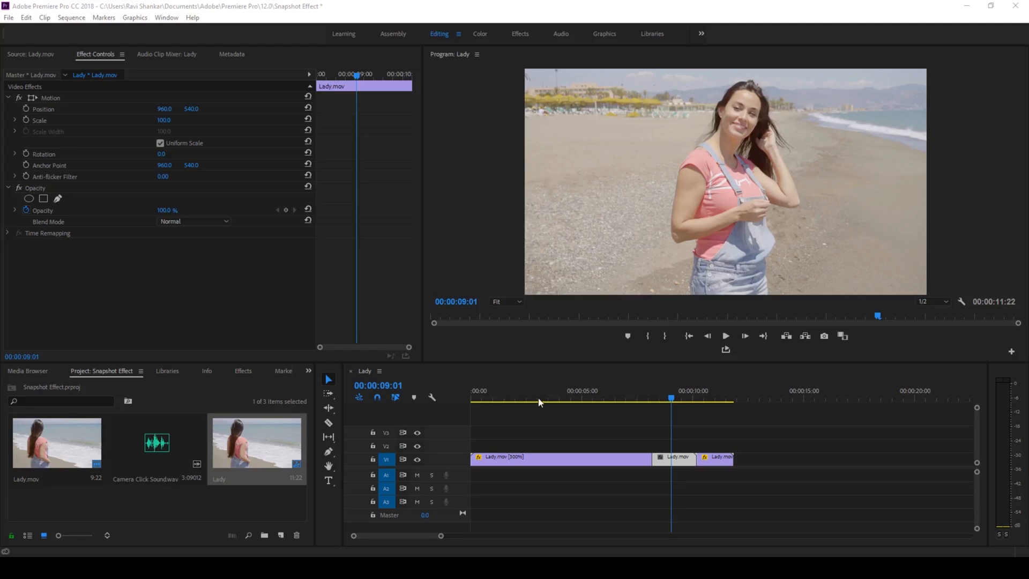
pyautogui.moveTo(647, 392)
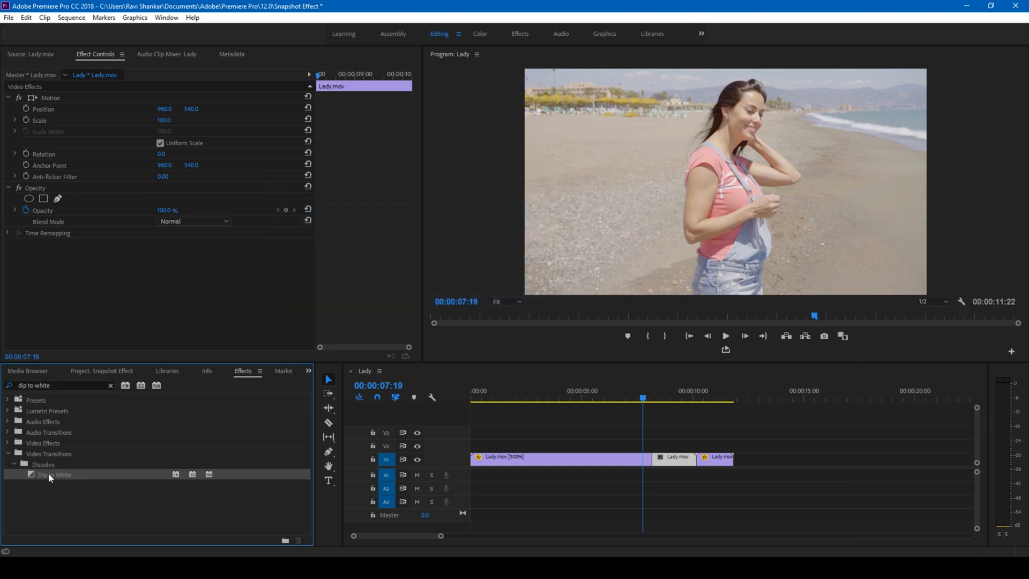
# - Drop Dip to White onto the edit point before the frame hold segment
pyautogui.moveTo(55, 474); pyautogui.dragTo(660, 457)
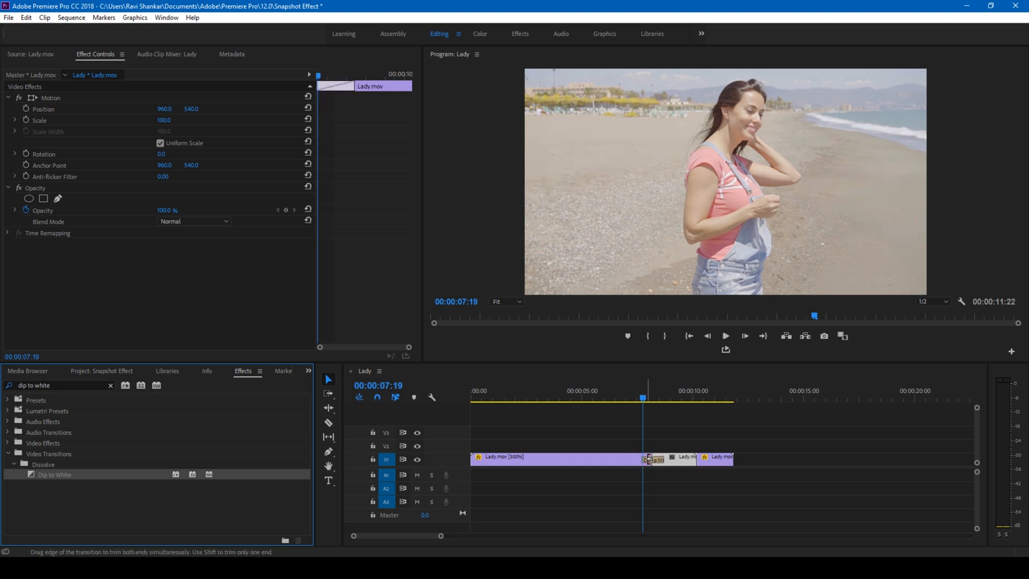
pyautogui.click(653, 458)
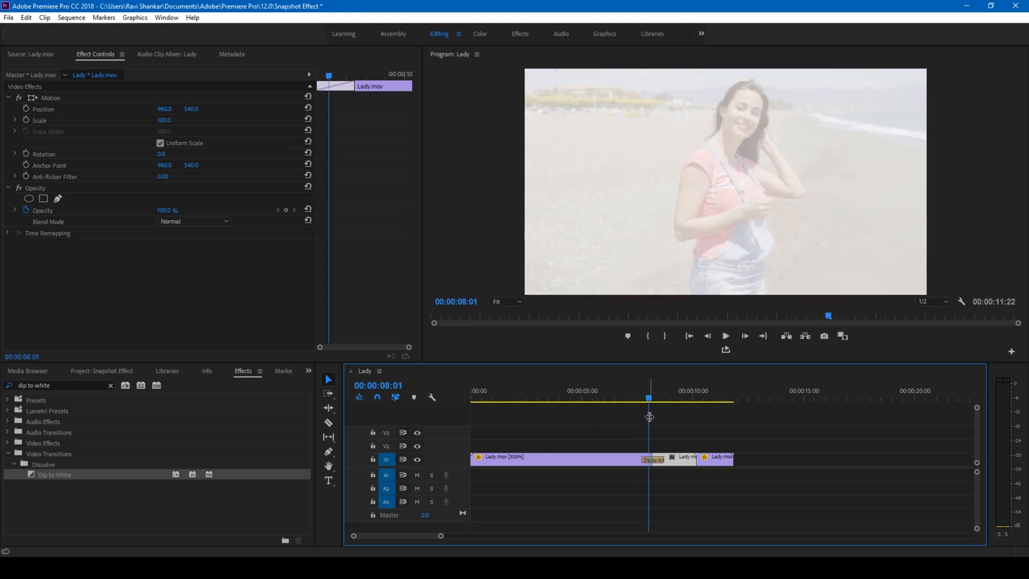
pyautogui.rightClick(651, 459)
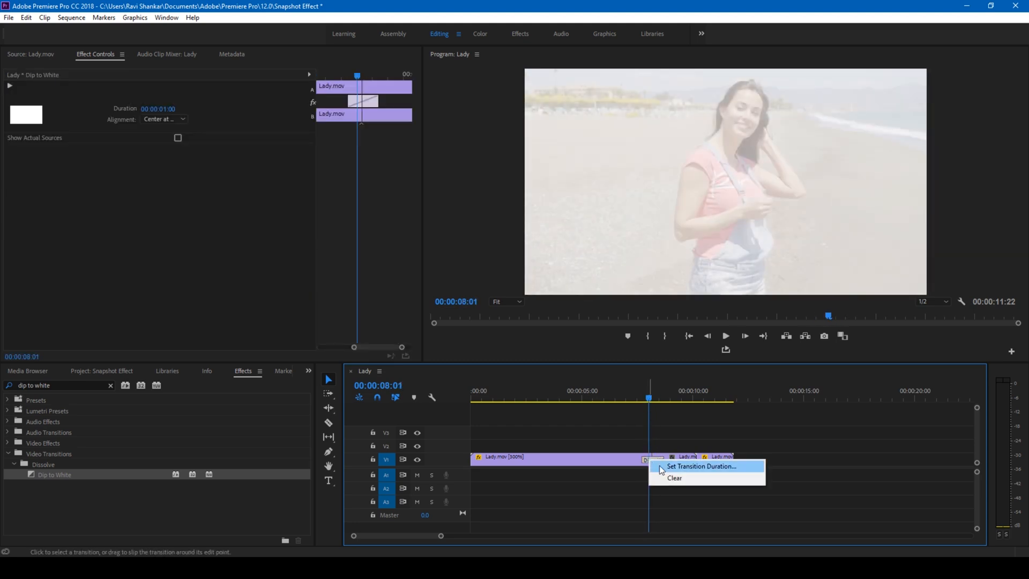
pyautogui.click(701, 466)
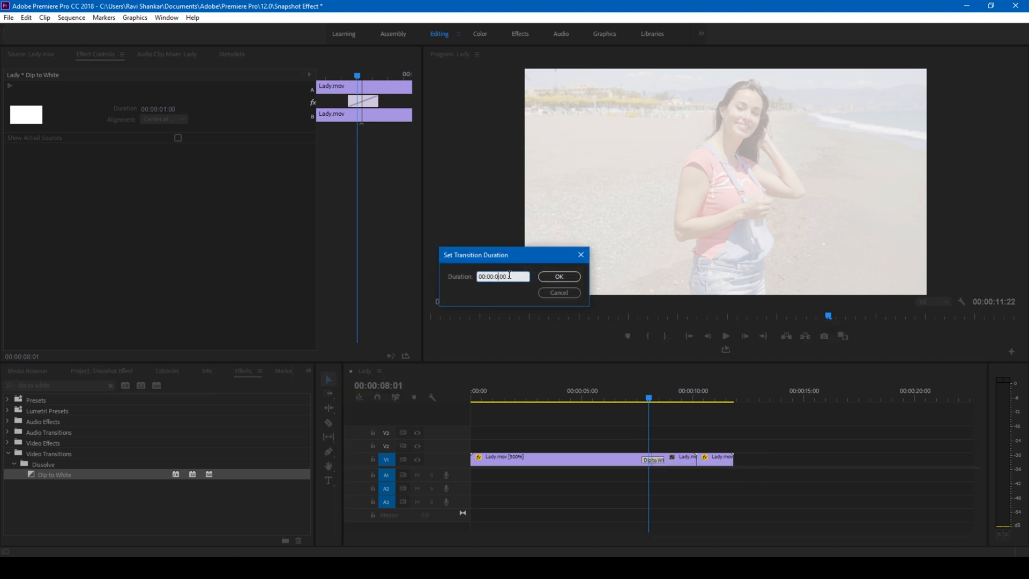
pyautogui.write('00:00:0:12')
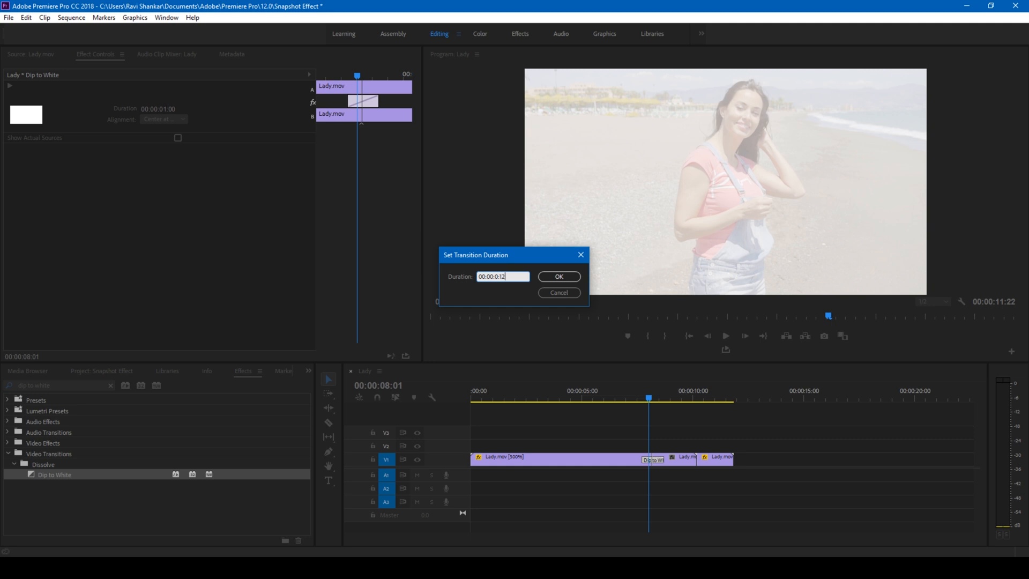
pyautogui.click(558, 277)
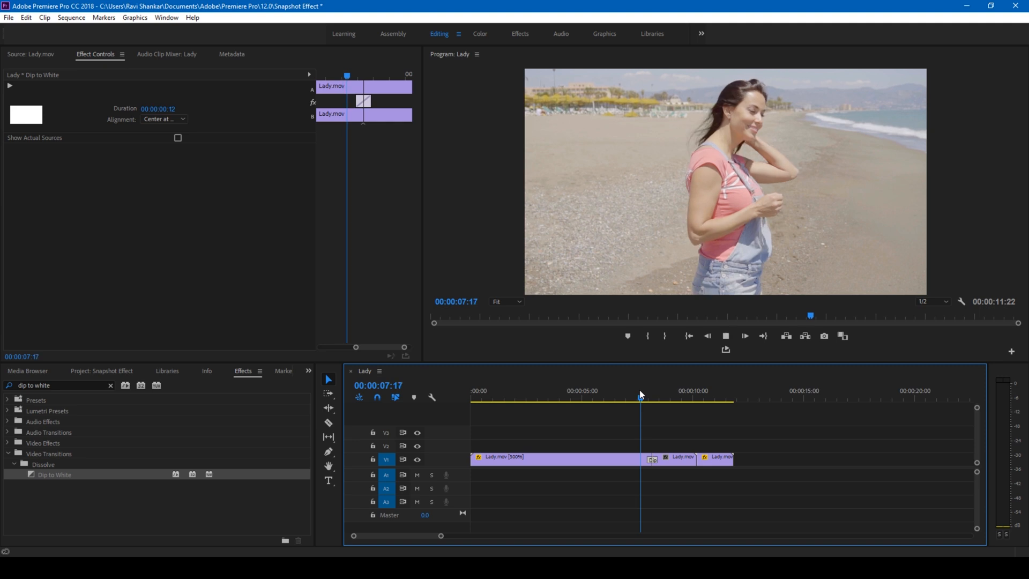
pyautogui.click(641, 399)
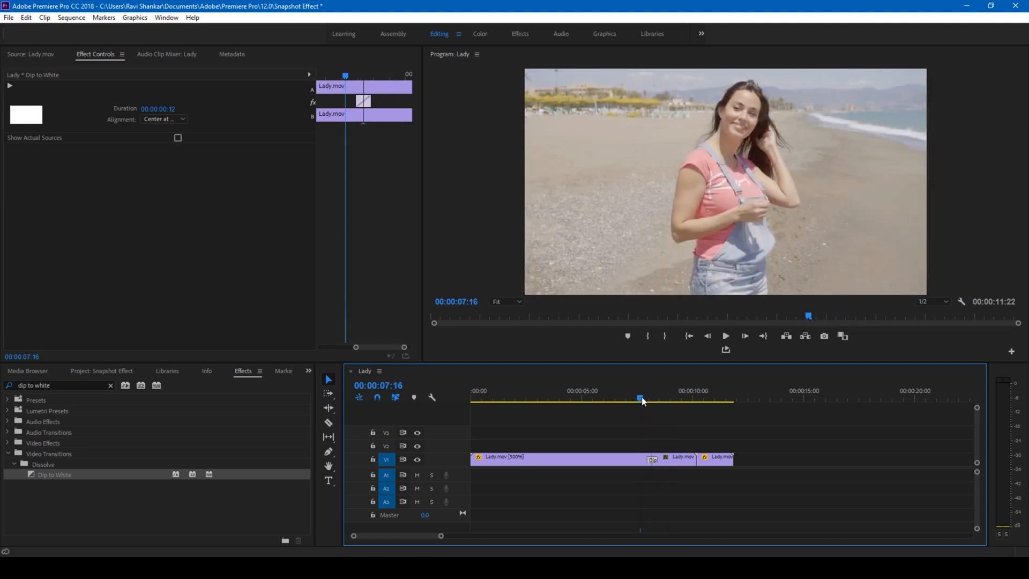
pyautogui.click(725, 335)
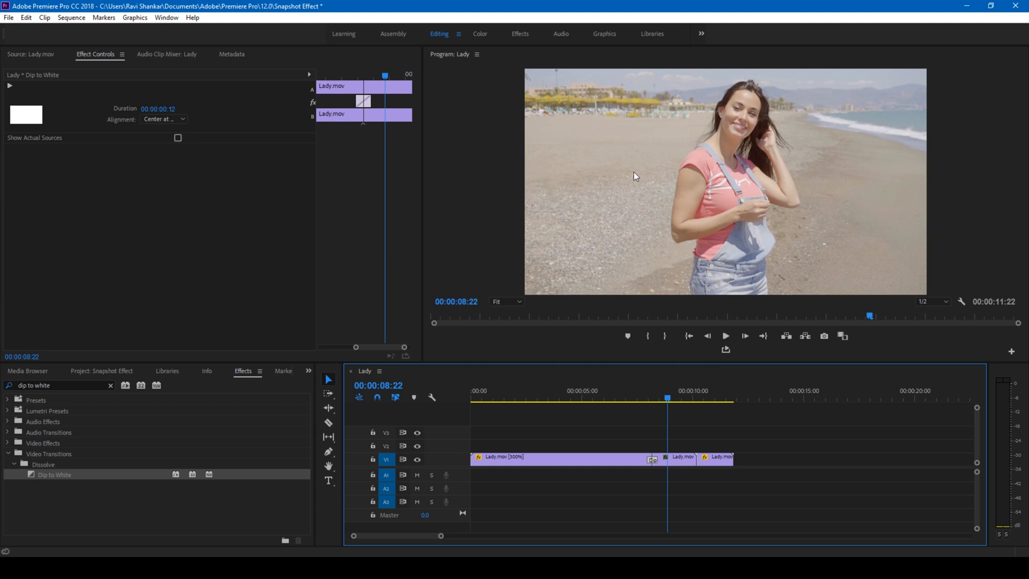
pyautogui.moveTo(748, 161)
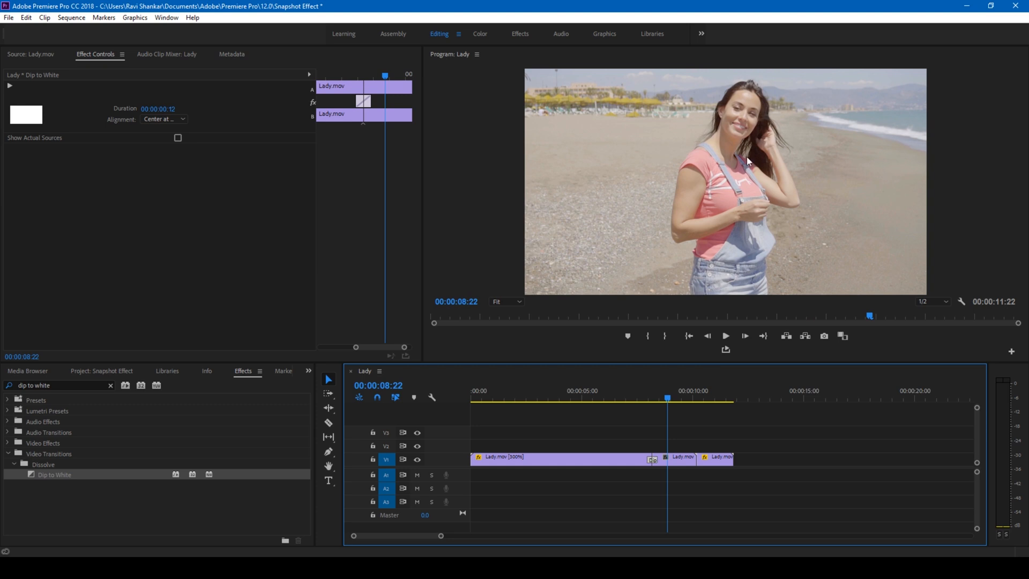
# - Set a Scale keyframe at 100 on the middle clip at the white flash
pyautogui.click(666, 457)
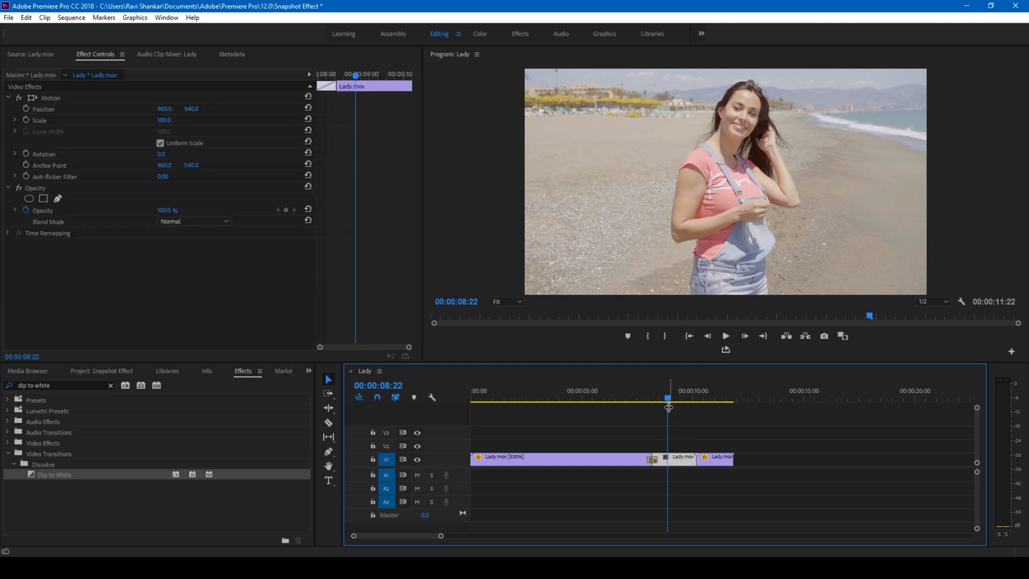
pyautogui.moveTo(667, 398); pyautogui.dragTo(652, 399)
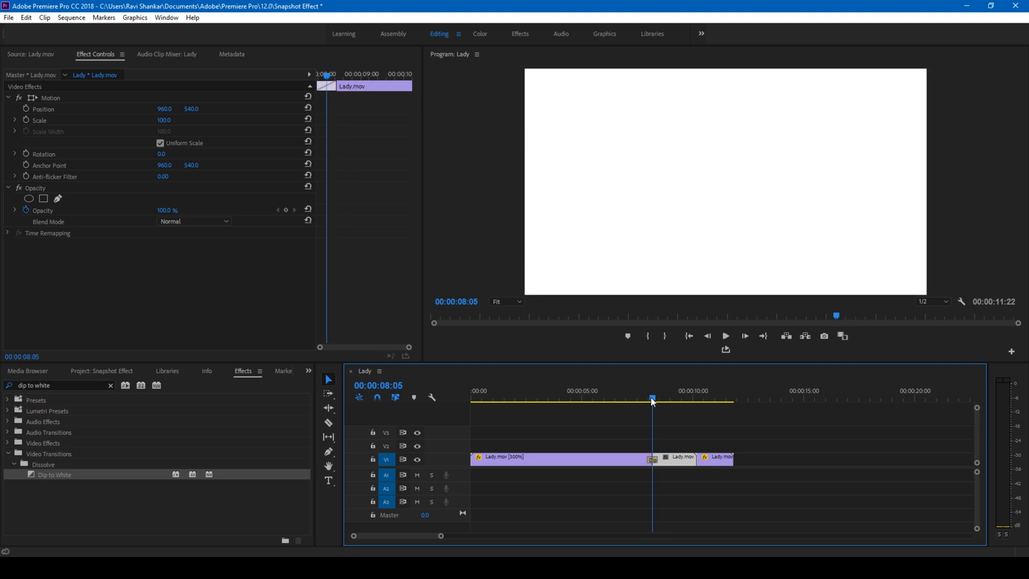
pyautogui.moveTo(30, 126)
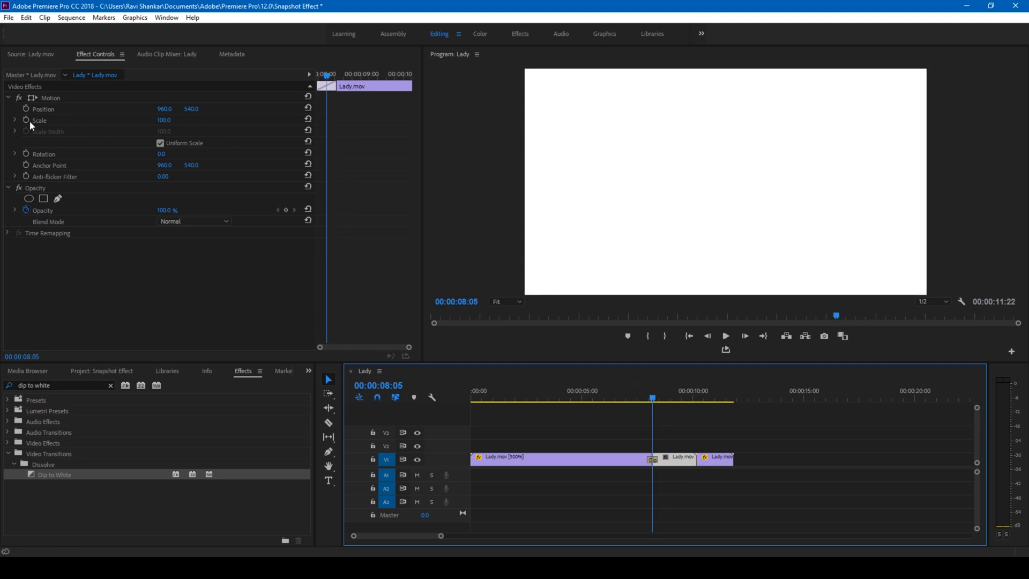
pyautogui.moveTo(27, 120)
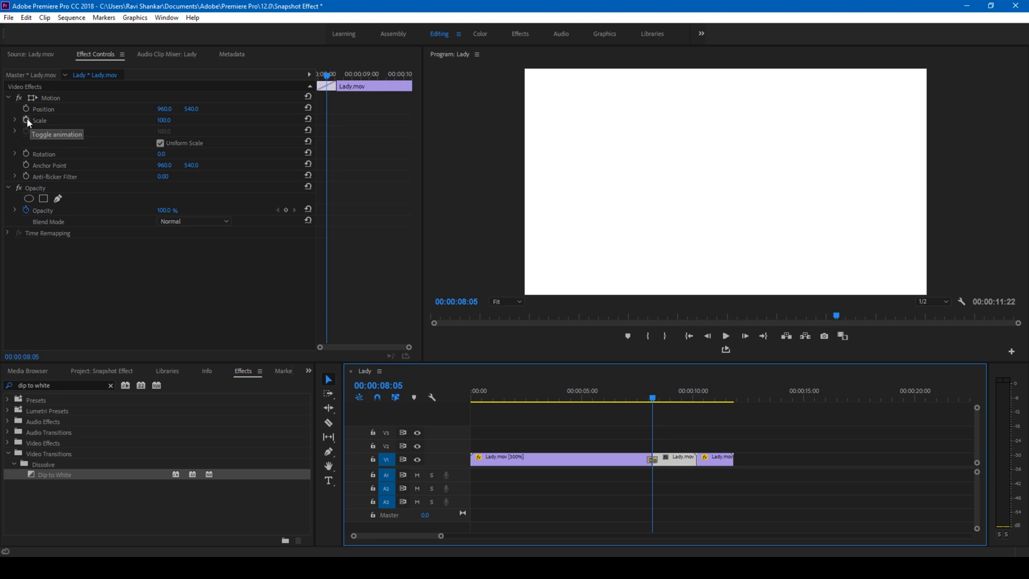
pyautogui.click(26, 121)
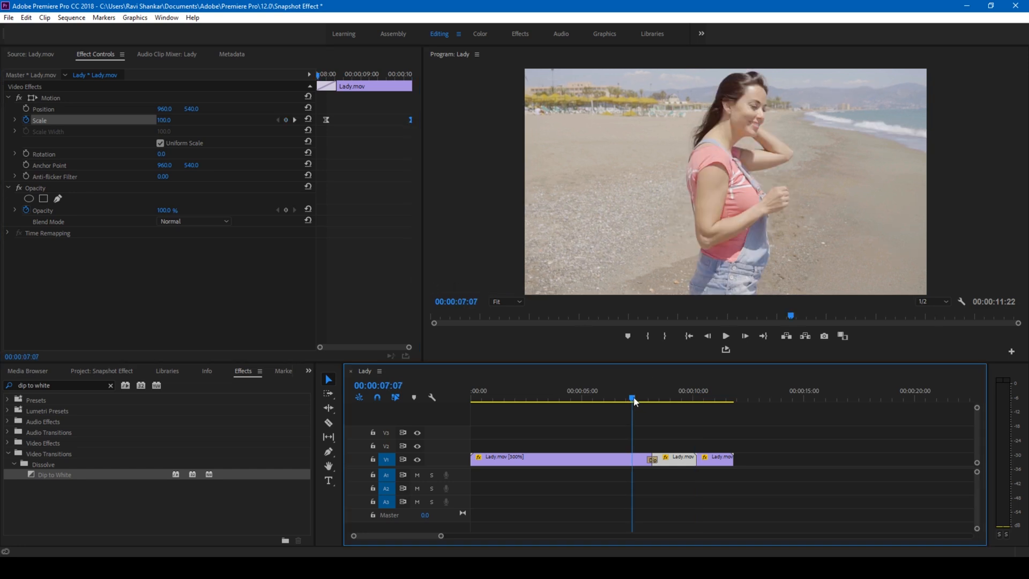
pyautogui.click(725, 336)
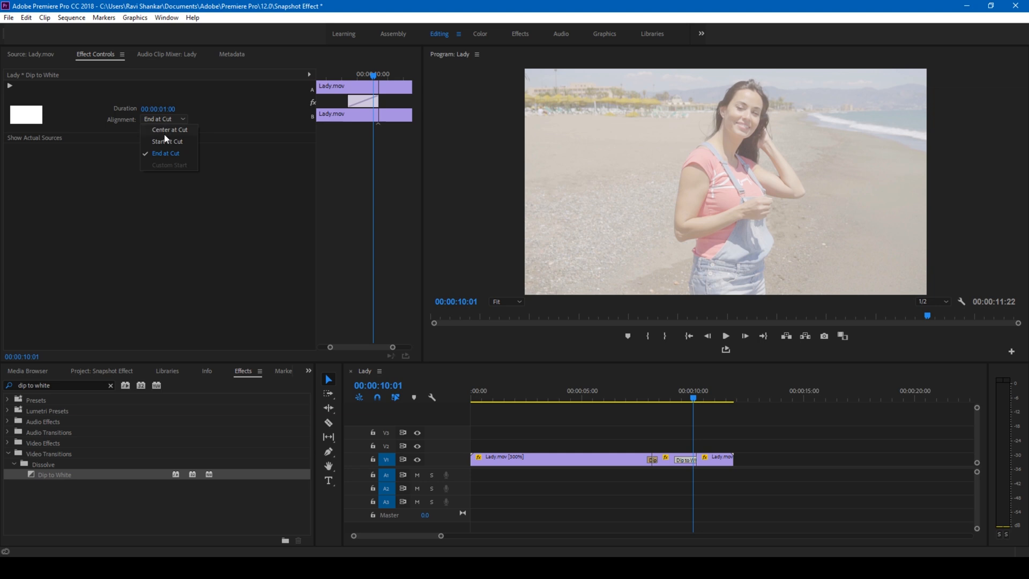
# - Set the second Dip to White to Center at Cut with a 00:00:00:10 duration
pyautogui.click(169, 129)
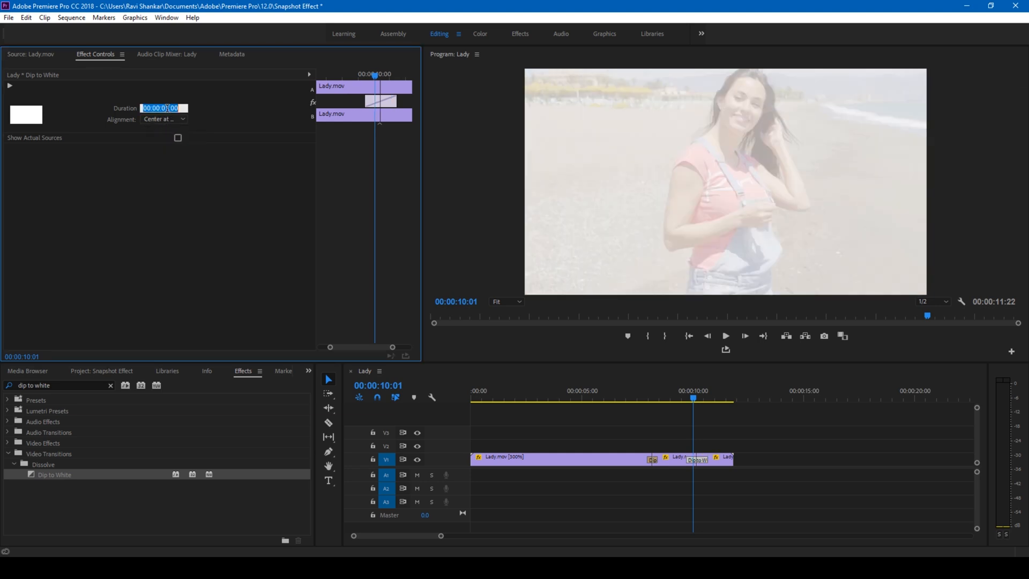
pyautogui.click(163, 108)
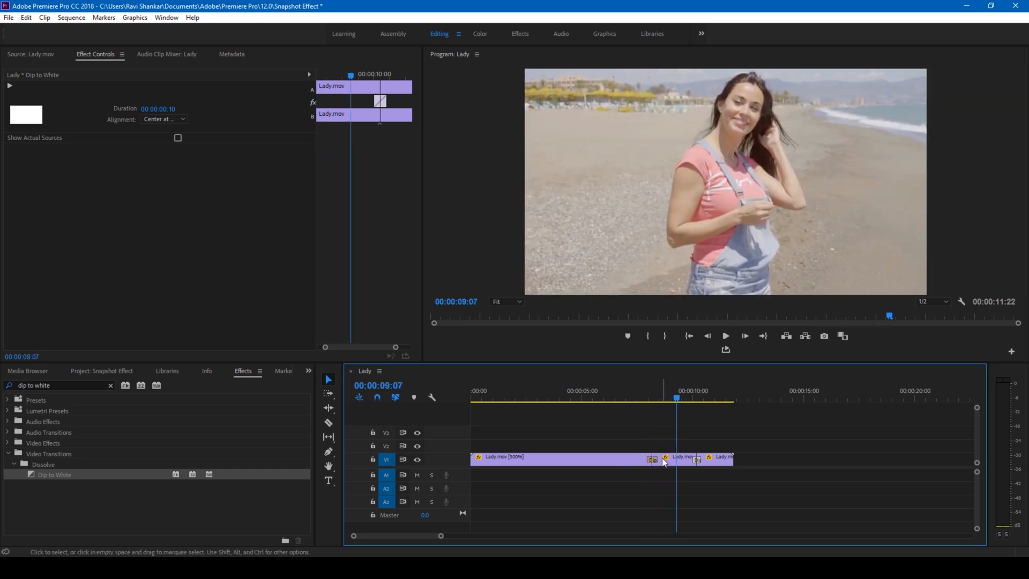
pyautogui.click(662, 459)
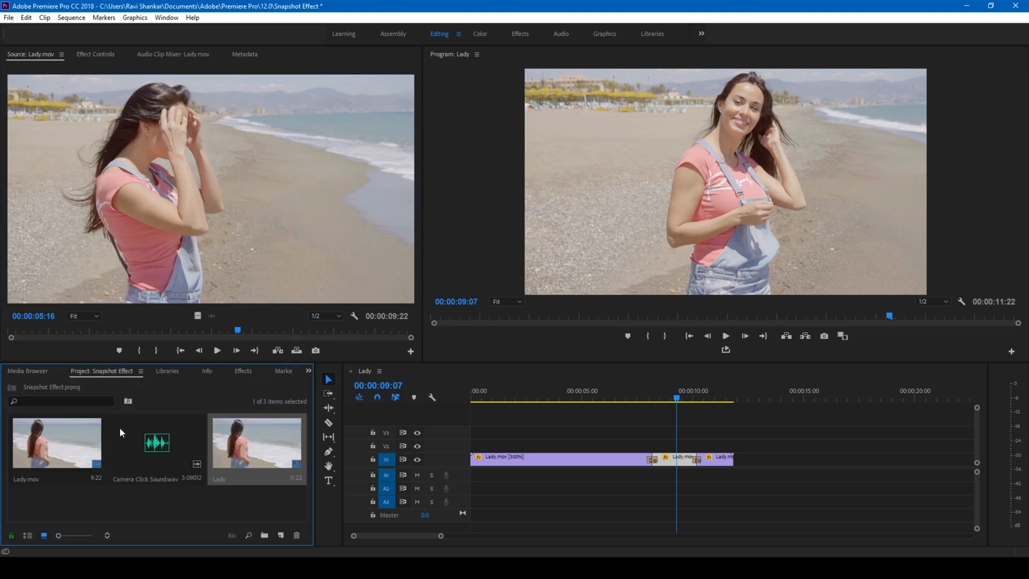
# - Place Camera Click Sound.wav on audio track A2 beneath the frame-hold clip
pyautogui.moveTo(157, 443); pyautogui.dragTo(685, 489)
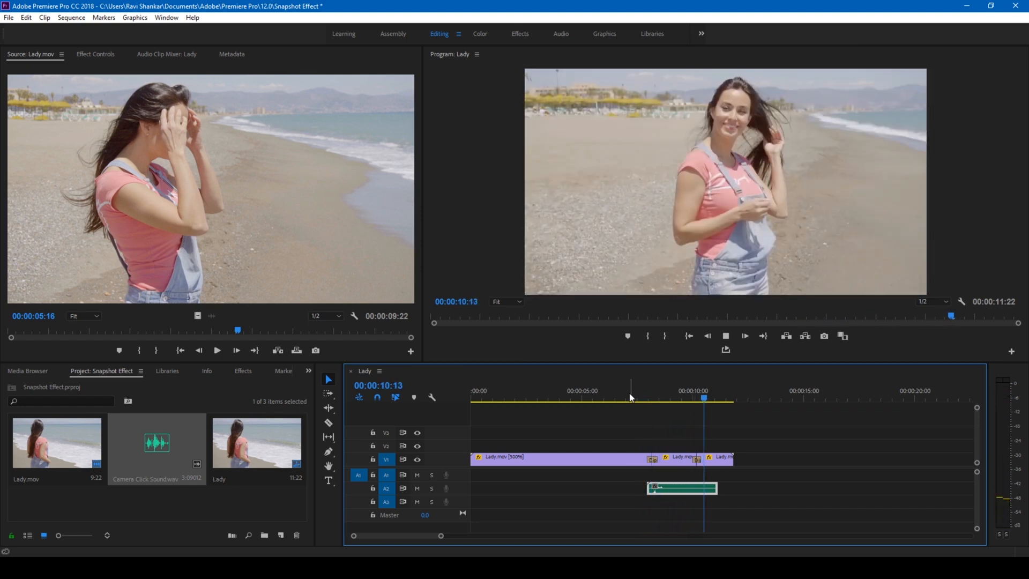
pyautogui.click(243, 371)
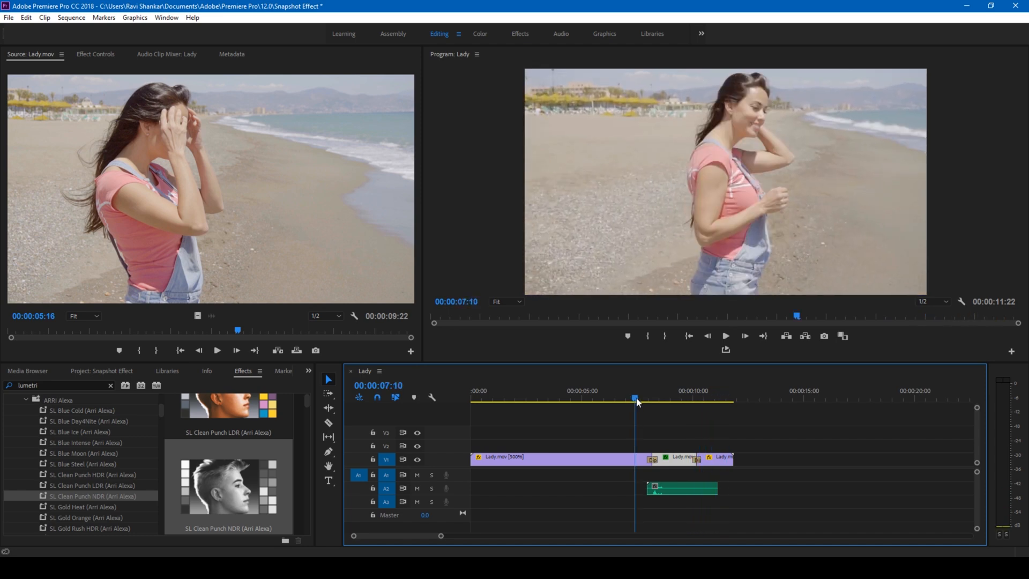
# - Play back the SL Clean Punch HDR (Arri Alexa) look against the ungraded footage
pyautogui.click(725, 335)
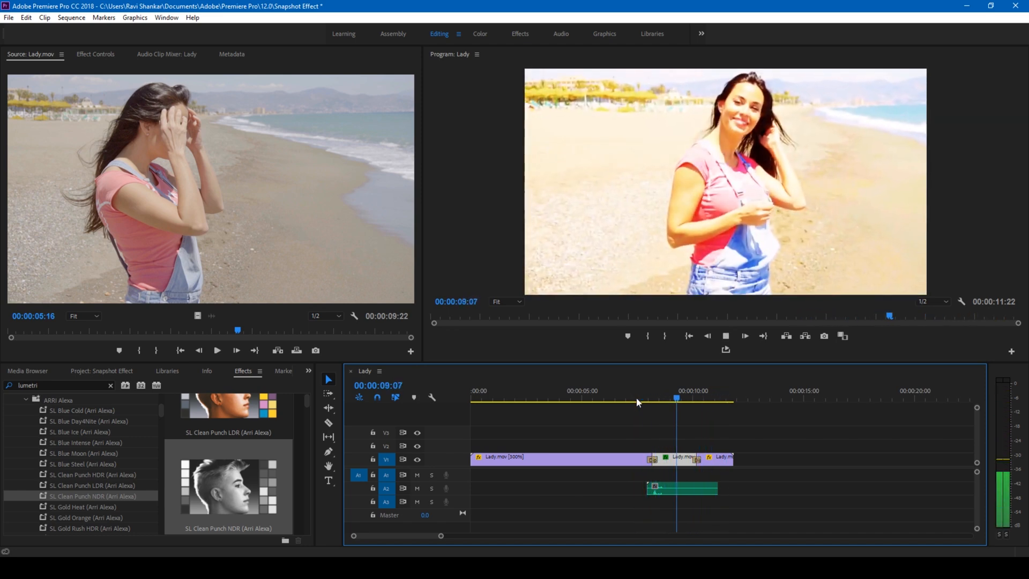
pyautogui.click(634, 400)
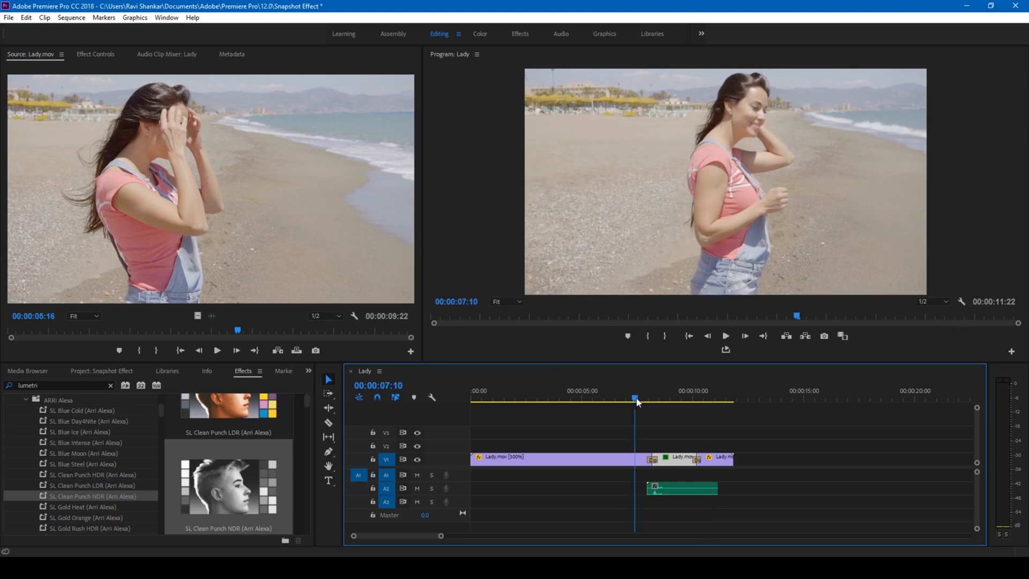